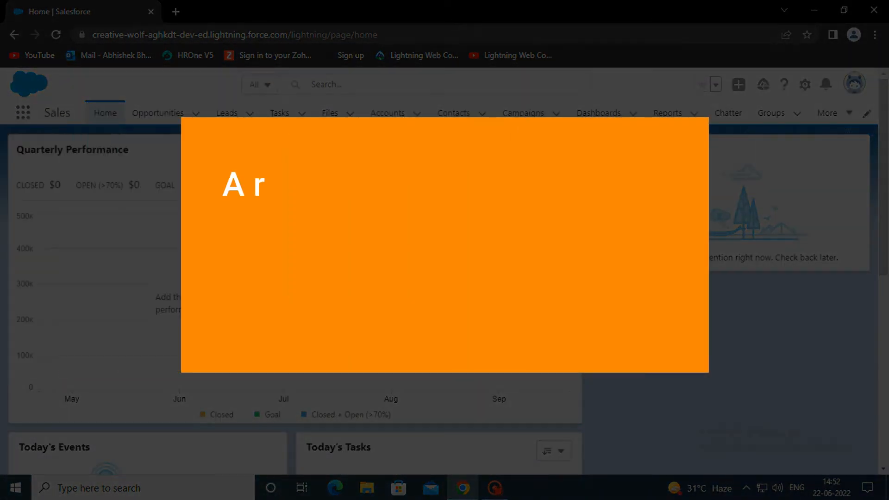
- Find Flows in Setup through Quick Find and start a new flow
text(record-triggered flow is the most commonly used automation. It's t)
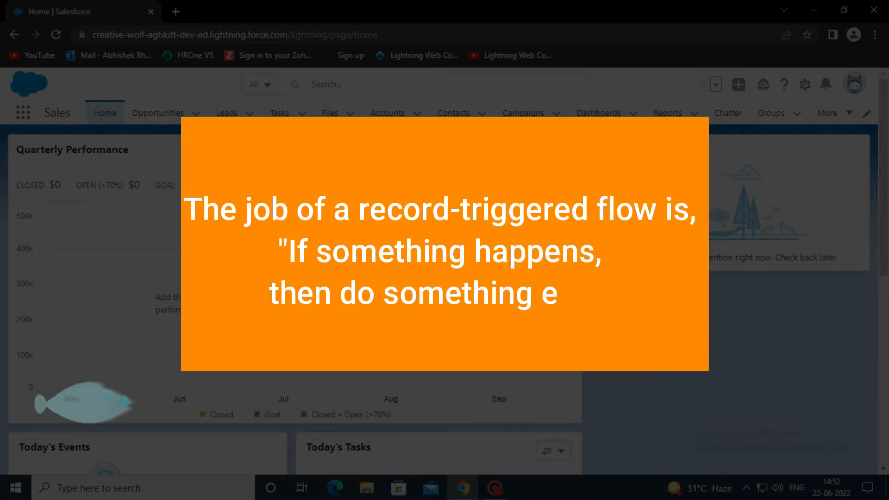
text(else.")
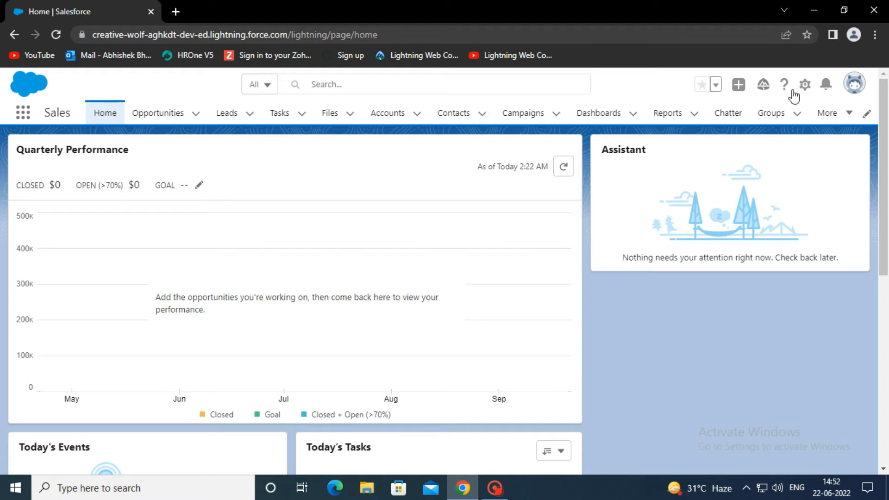
click(804, 84)
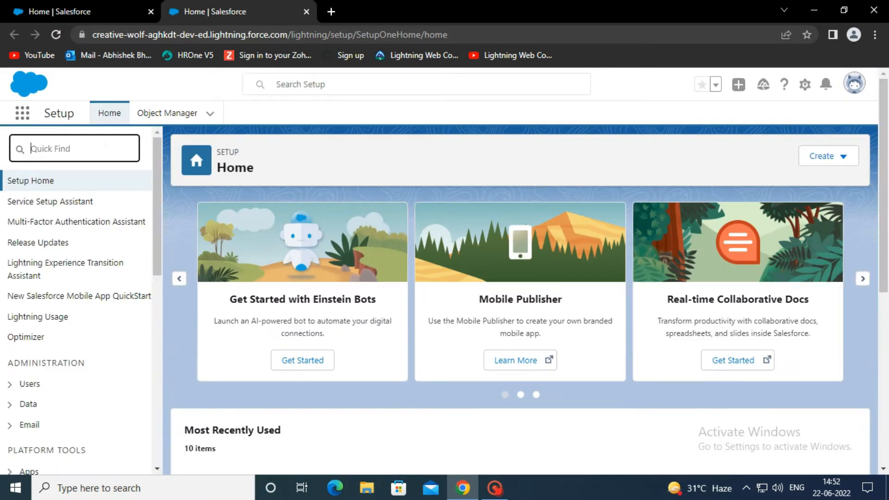
text(flows)
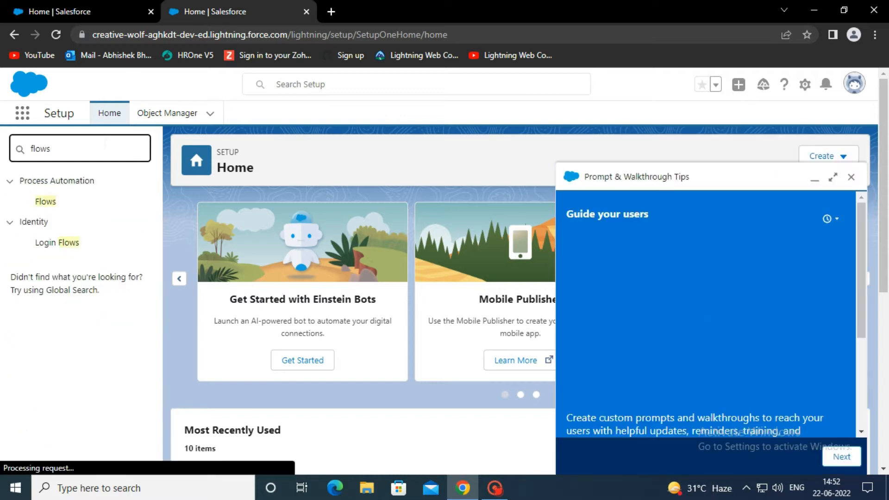
mouse_move(46, 201)
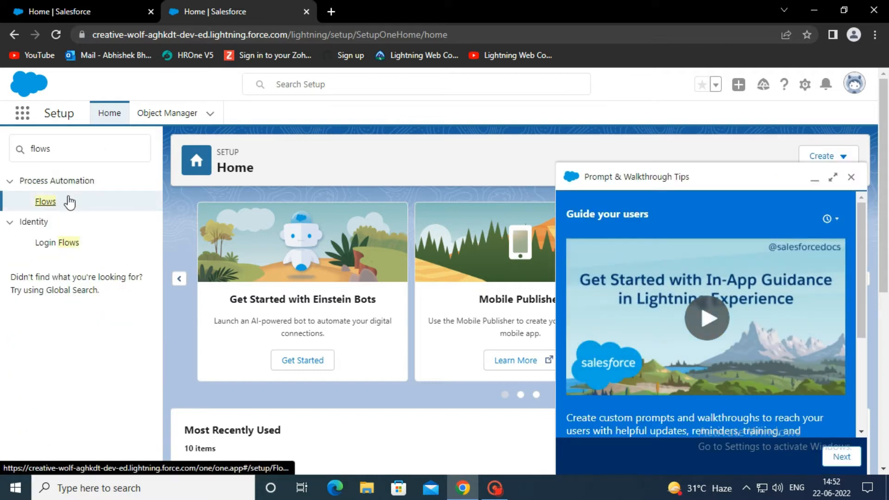
click(45, 201)
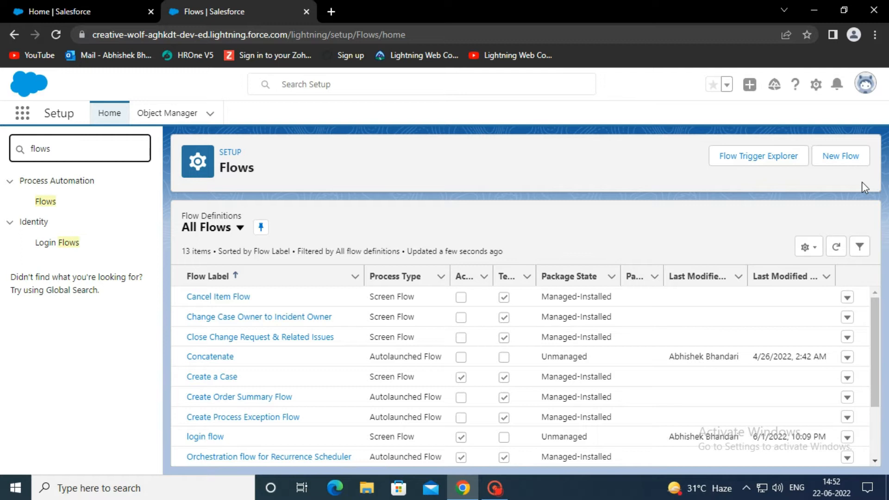
click(841, 156)
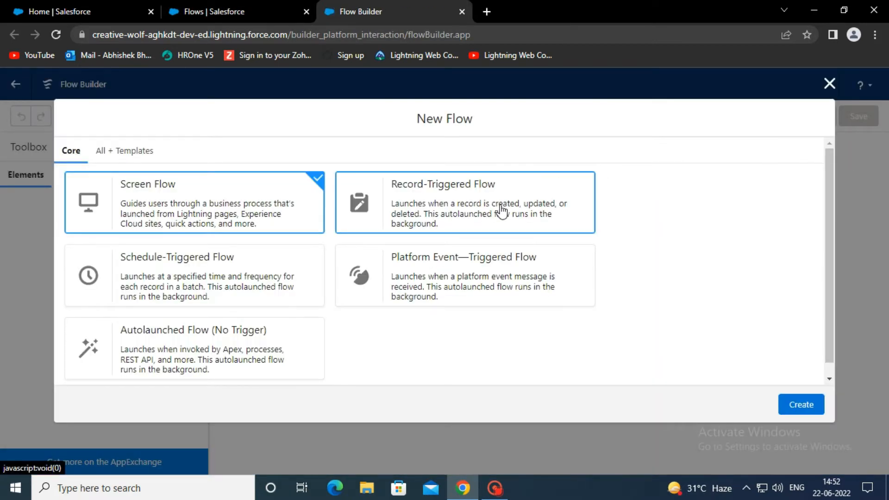
- Create a record-triggered flow on Account, run on update, optimized for actions and related records
click(801, 405)
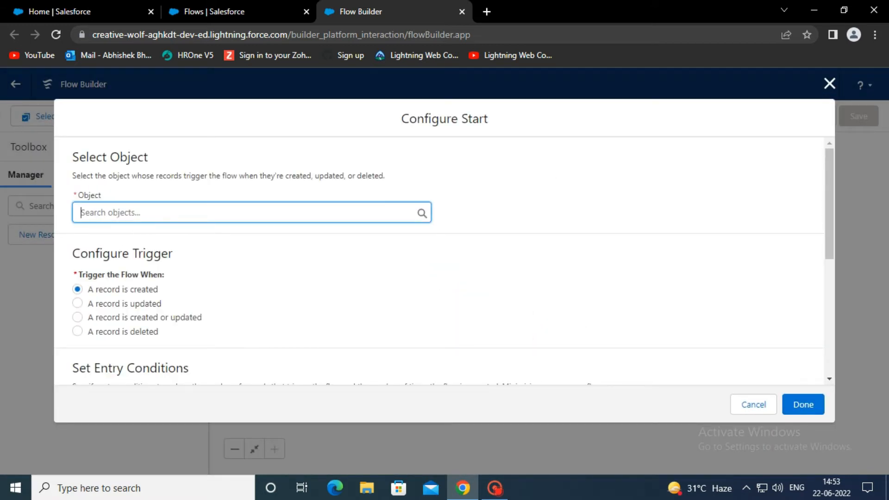
text(Account)
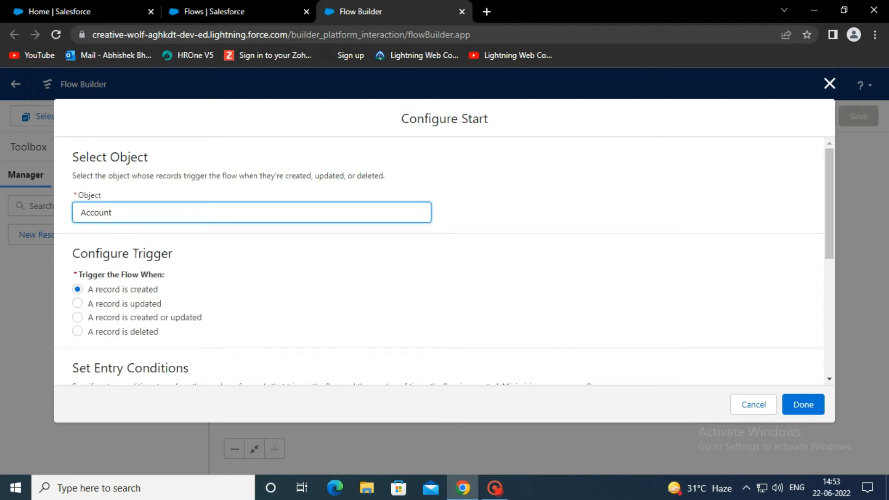
scroll(down, 3)
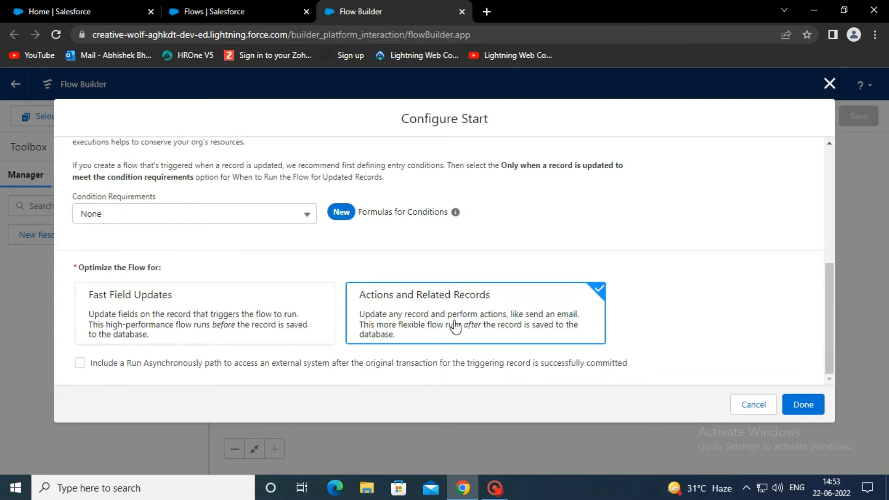
mouse_move(712, 374)
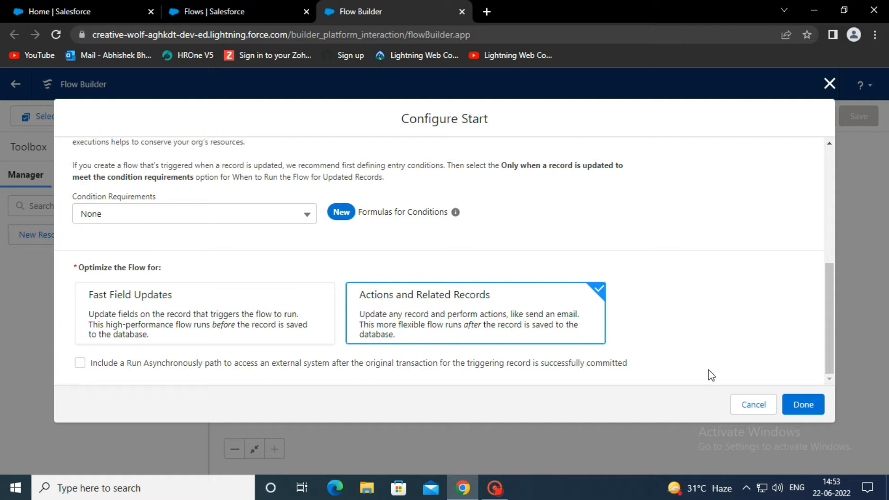
click(803, 404)
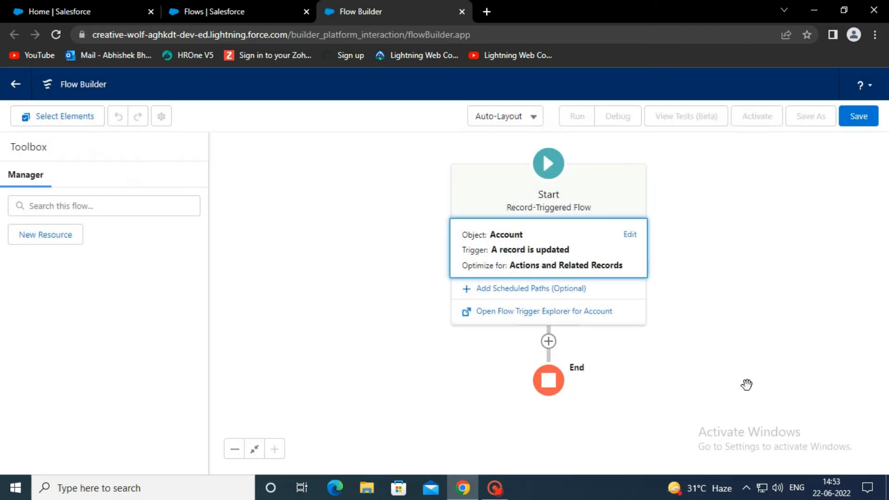
mouse_move(549, 342)
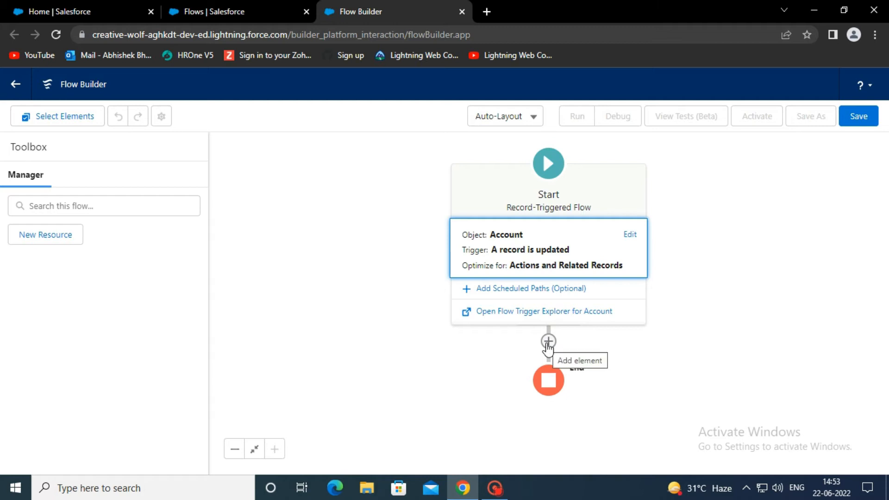
- Insert an Update Records element after Start and begin labelling it 'UpdateContac'
click(549, 340)
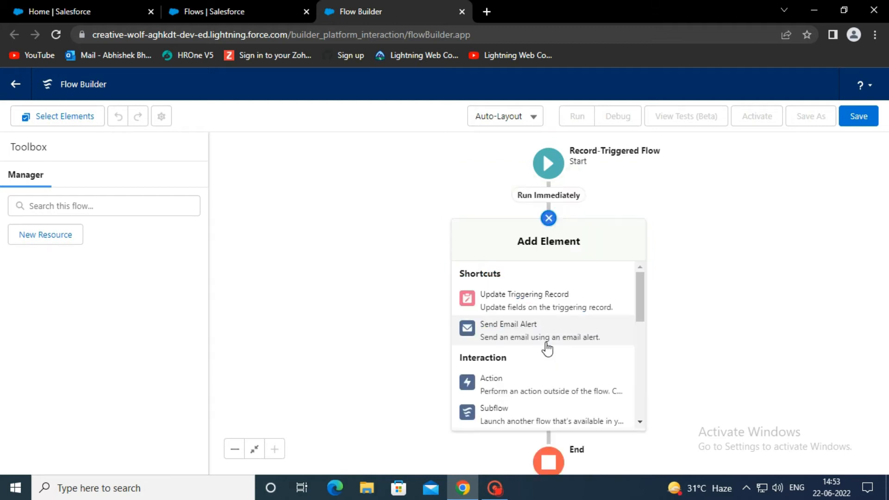
scroll(down, 3)
text(UpdateContac)
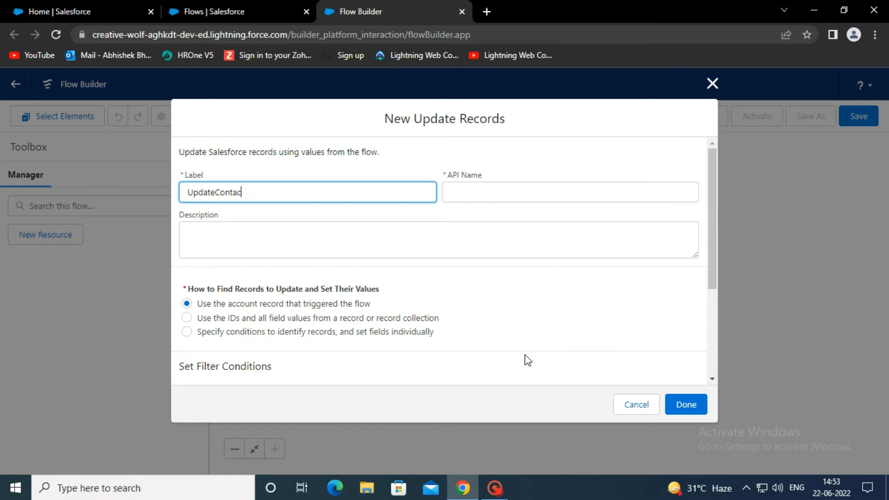
- Make the step find Contact records whose AccountId matches the triggering Account
scroll(down, 3)
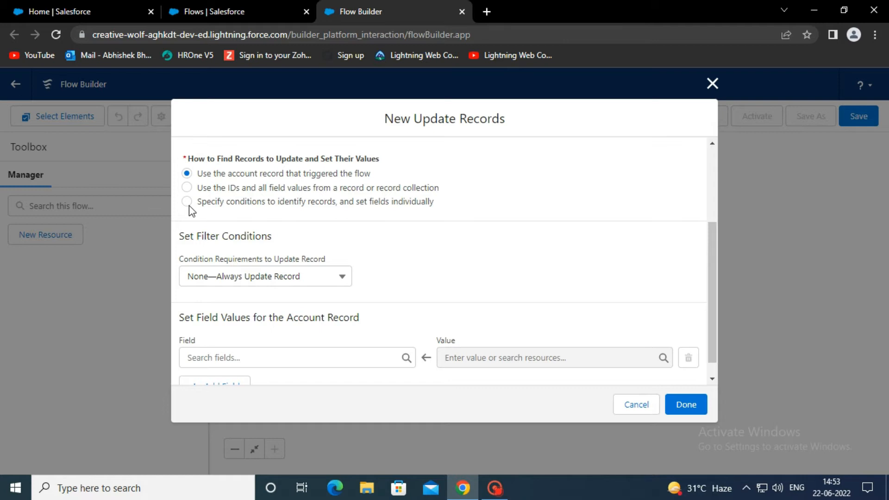
click(186, 201)
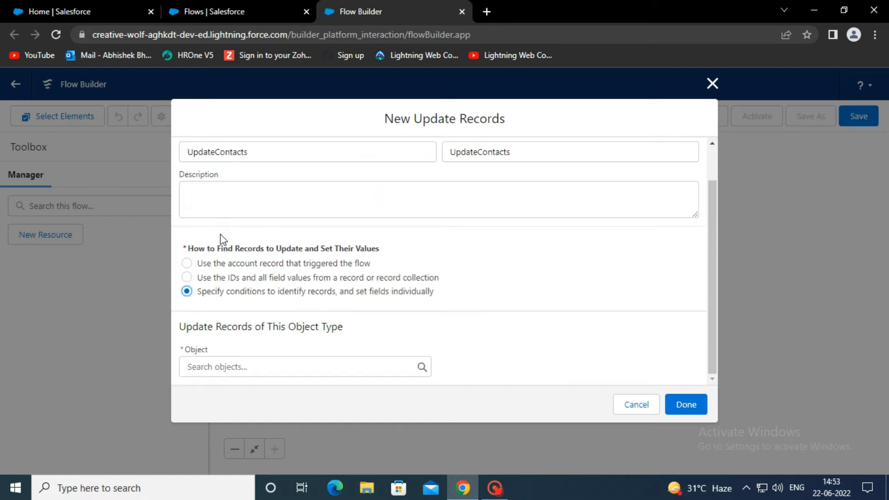
text(c)
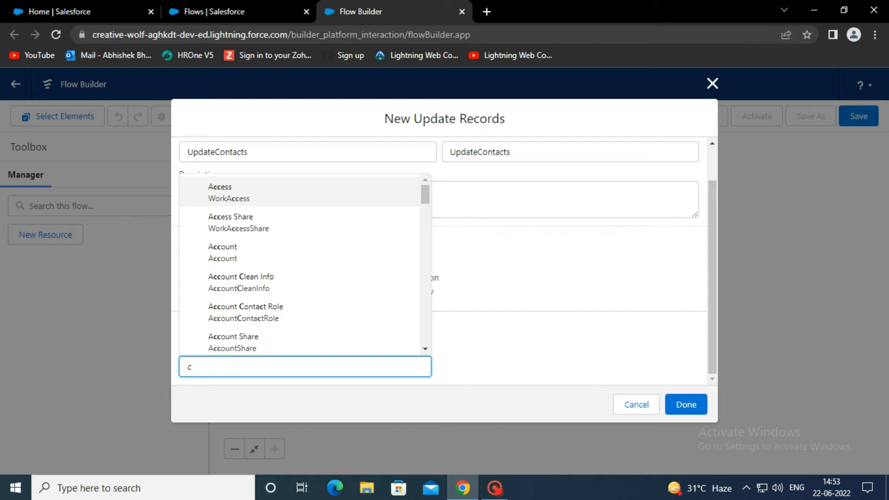
text(Contact)
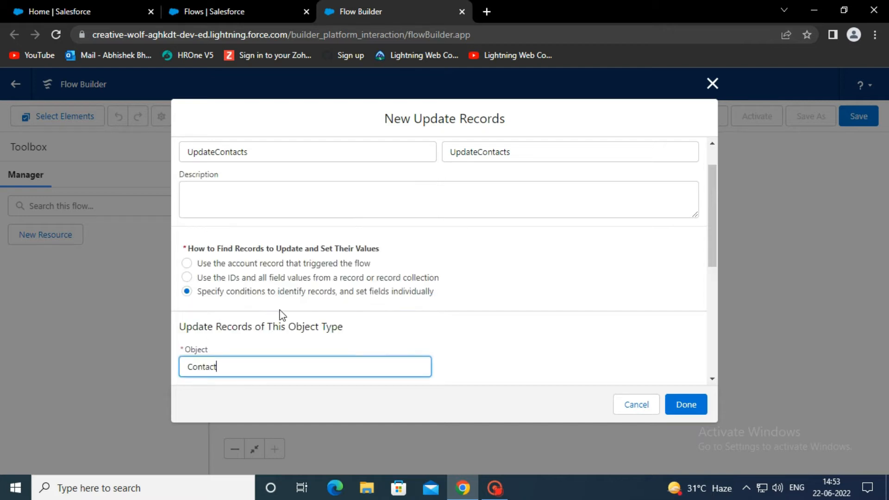
scroll(down, 3)
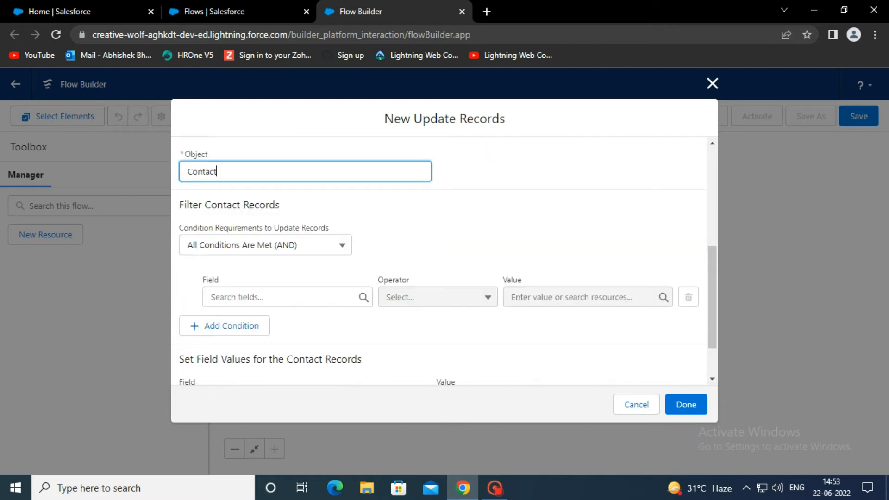
click(283, 297)
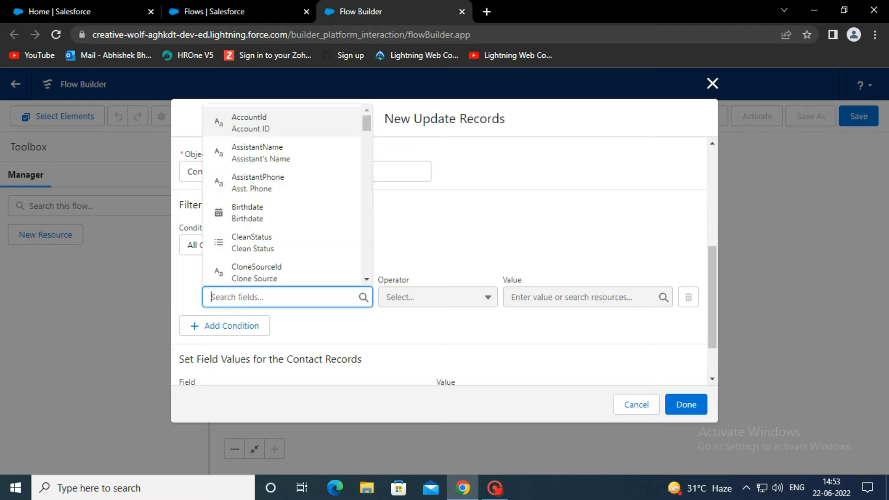
click(250, 123)
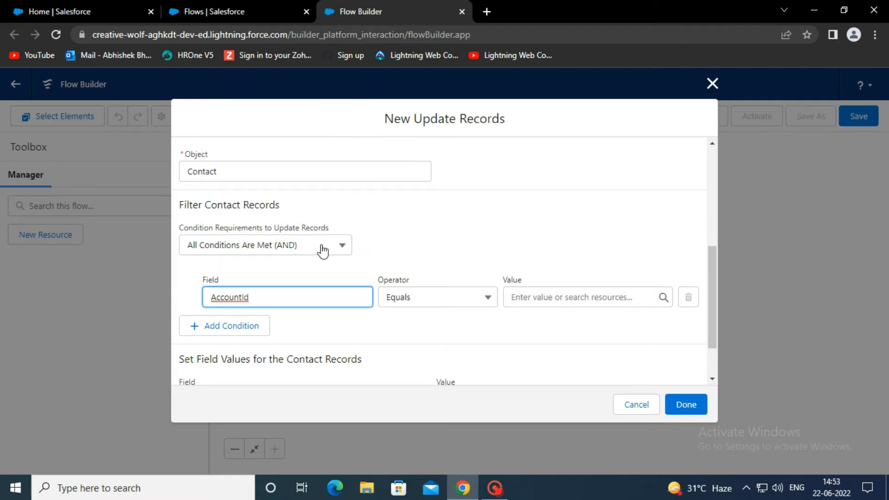
text(re)
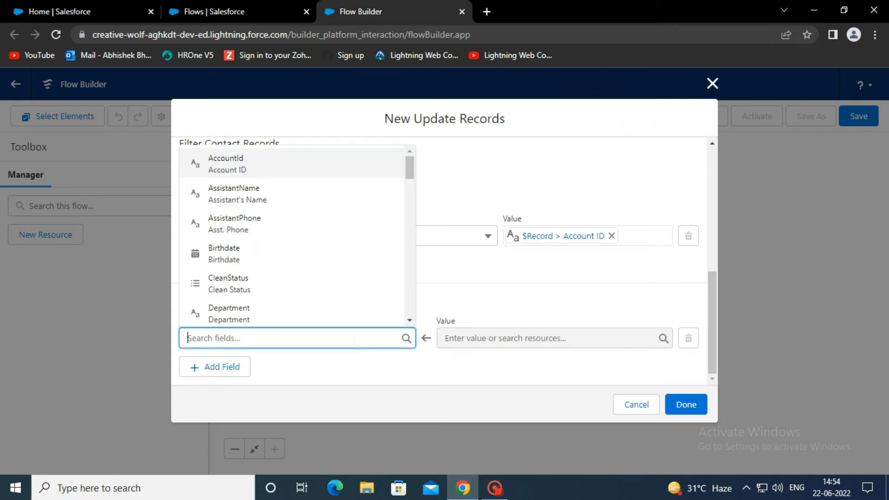
- Set each contact's MailingCity to {!$Record.BillingCity} and finish the step
text(ma)
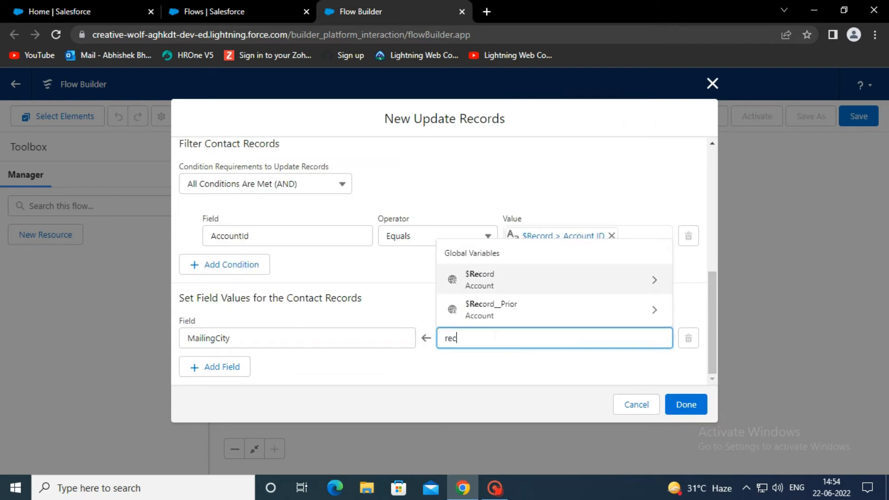
text({!$Record.bill)
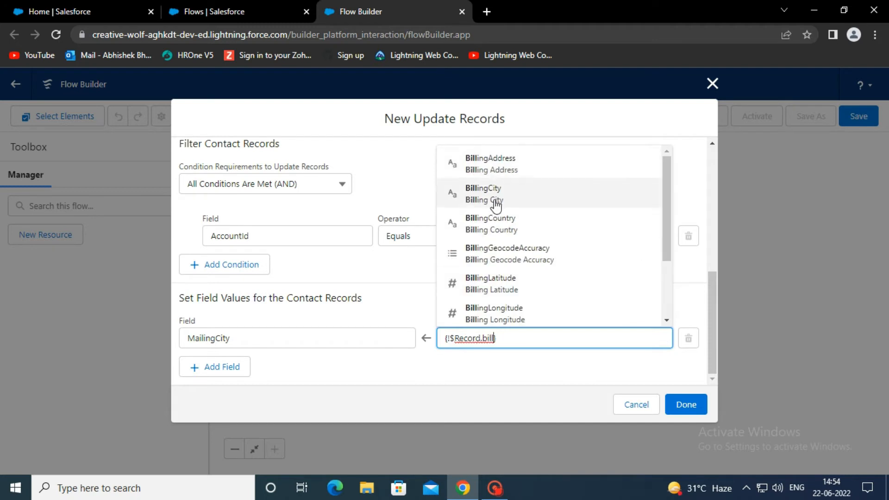
click(483, 194)
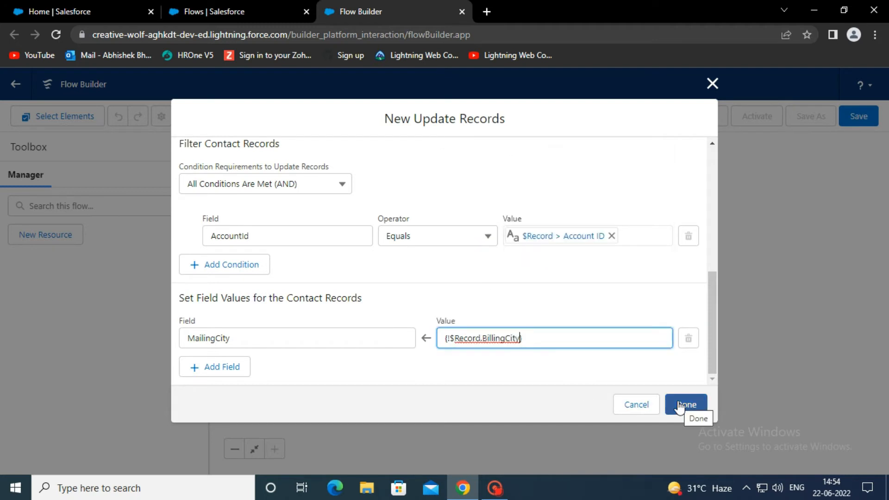
click(686, 404)
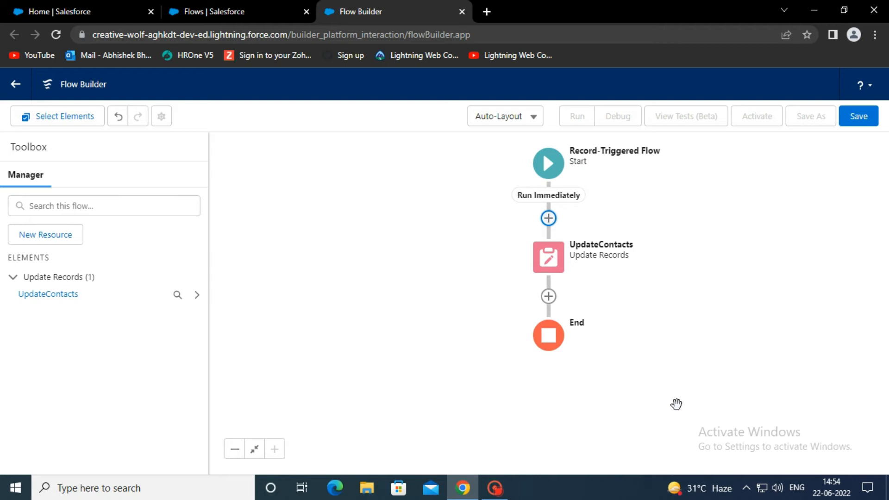
- Save the flow as UpdateAccountRelatedContacts
click(859, 116)
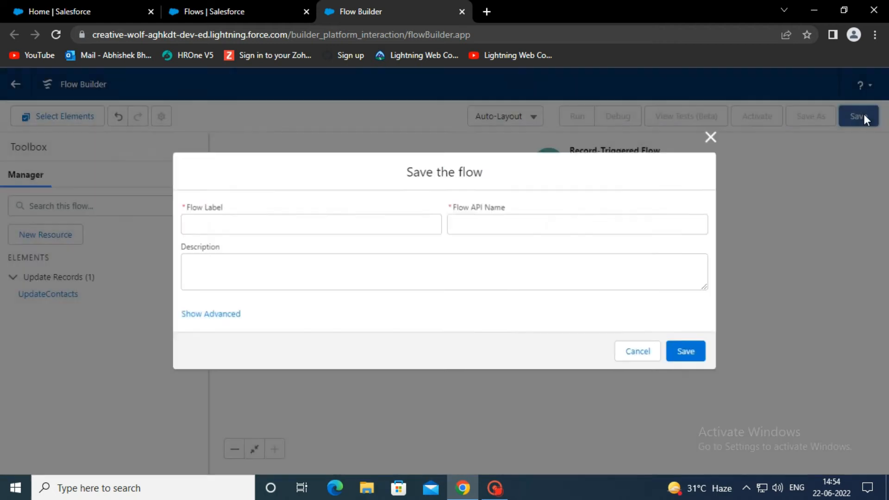
text(UpdateAccountRelatedContacts)
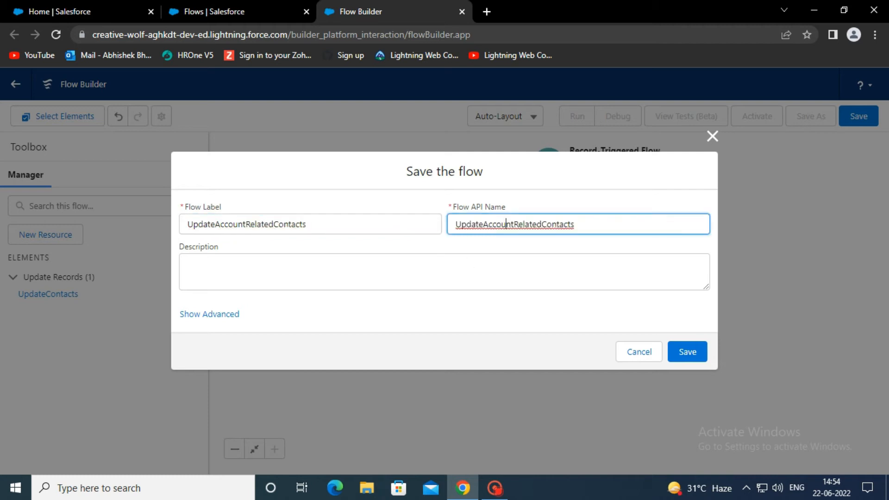
click(687, 351)
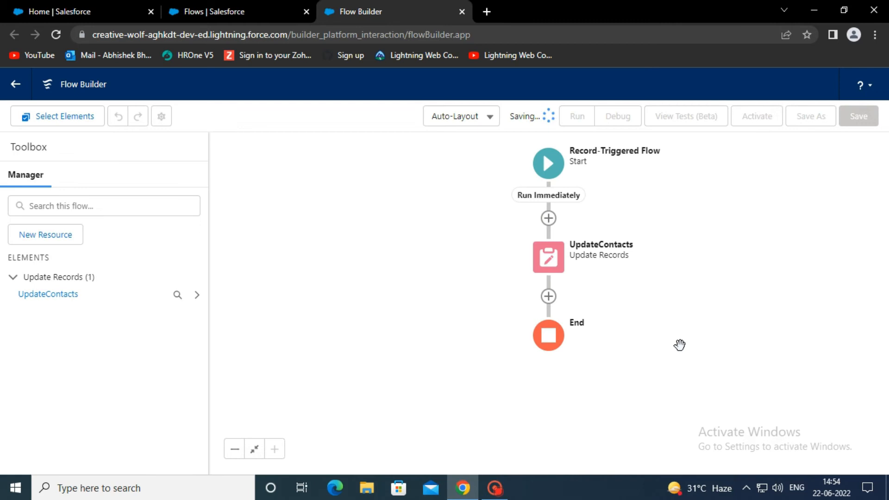
- Activate the flow and return to the Salesforce home tab
click(757, 117)
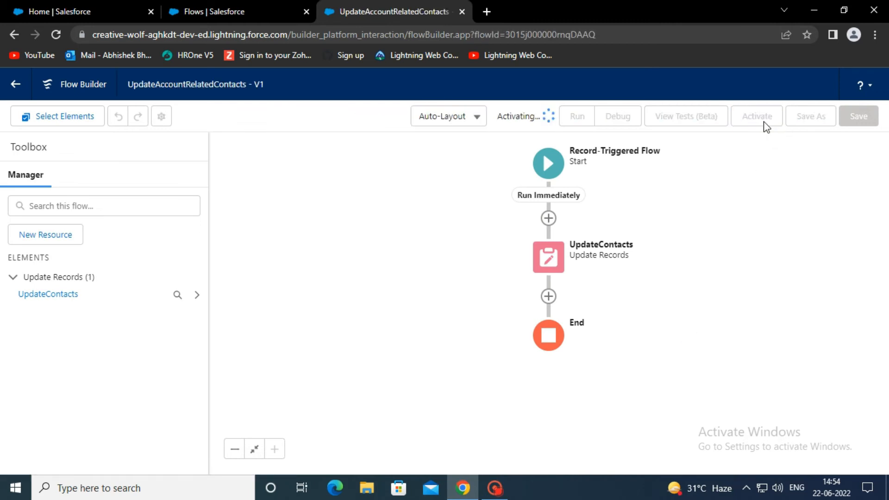
click(757, 117)
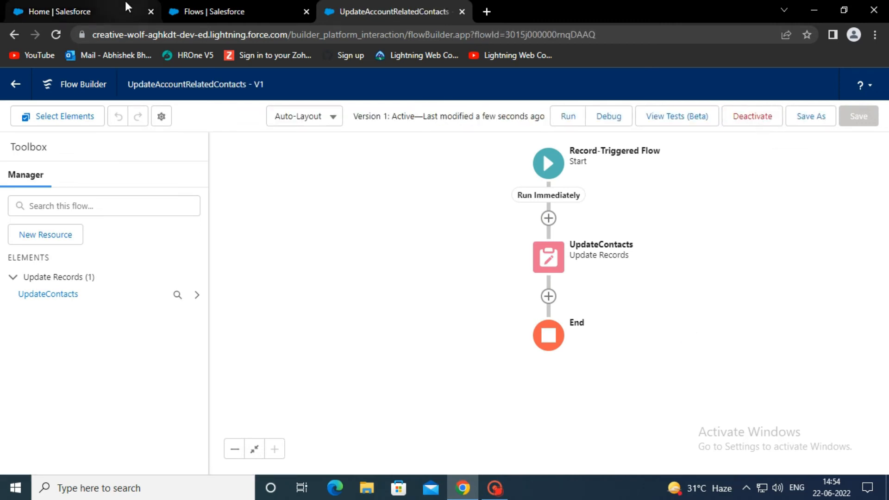
click(61, 12)
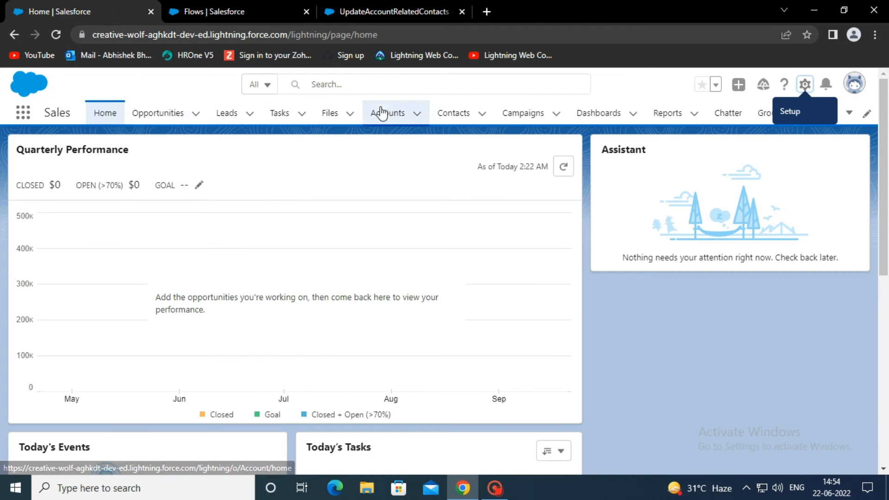
- Review the sForce account's three related contacts and details, then open All Contacts
click(387, 113)
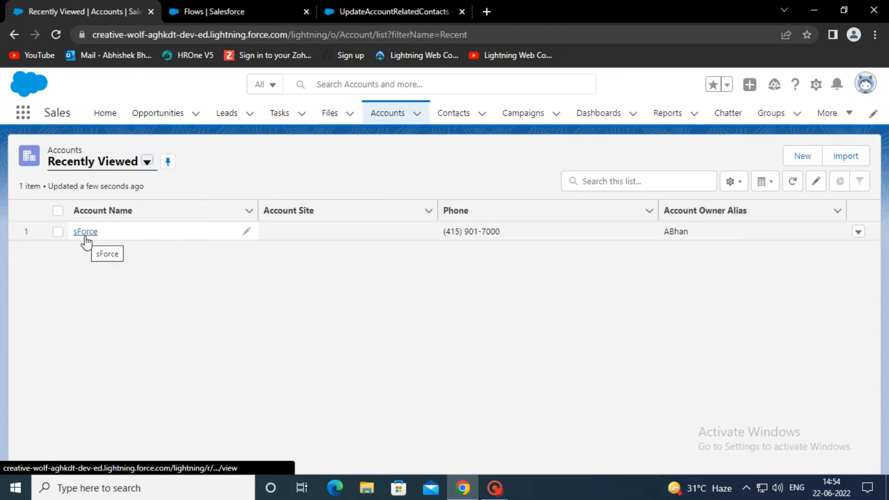
click(85, 231)
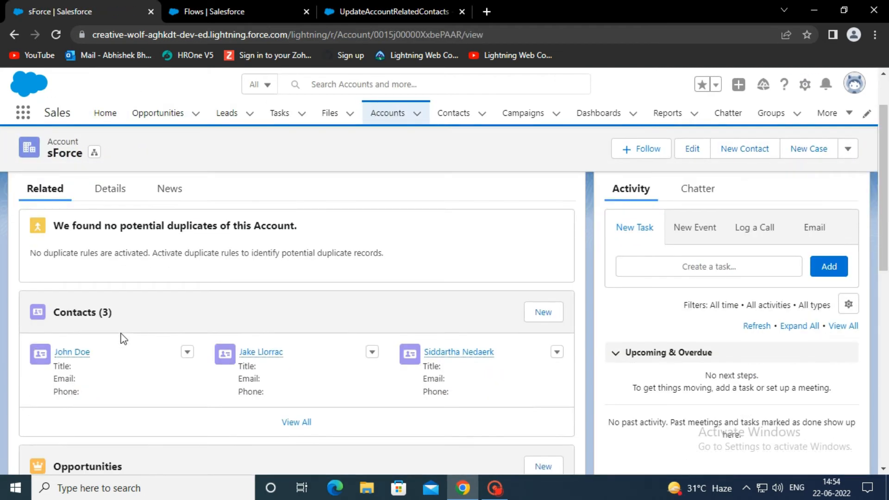
scroll(down, 3)
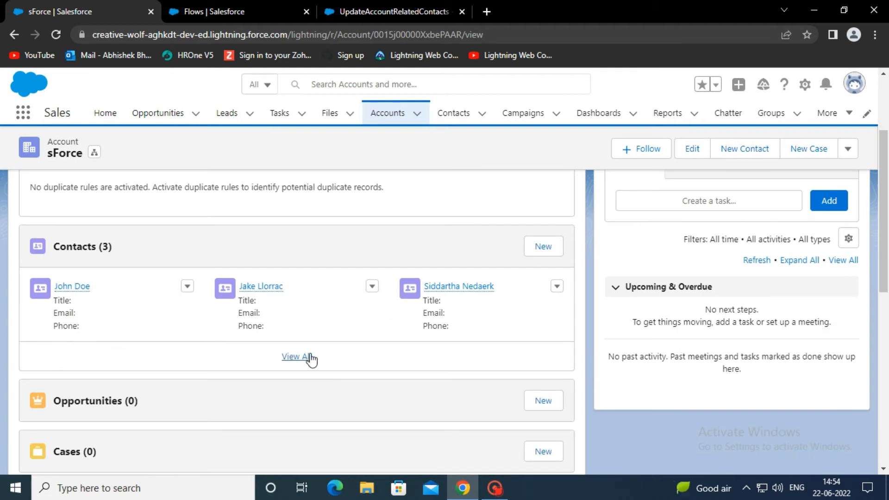
scroll(up, 3)
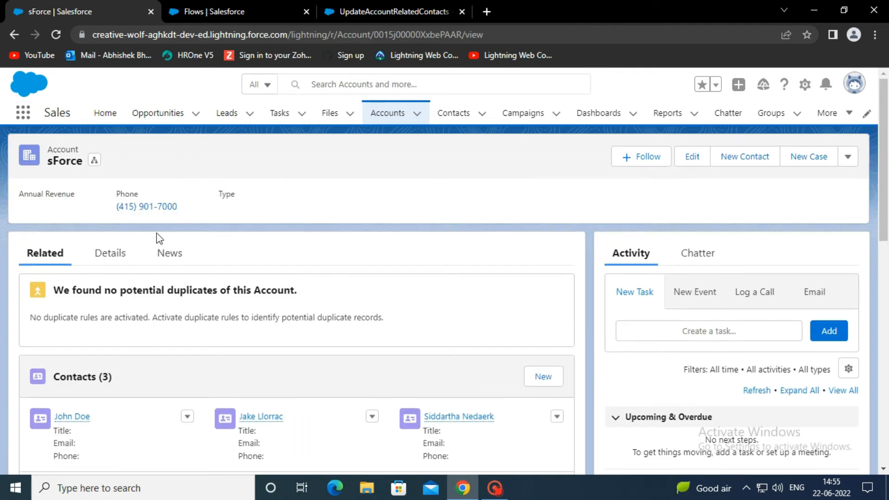
click(110, 253)
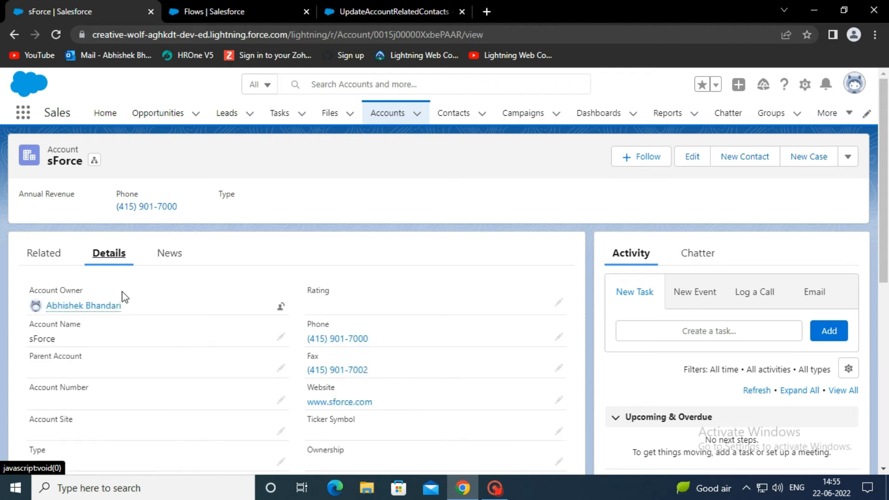
scroll(down, 3)
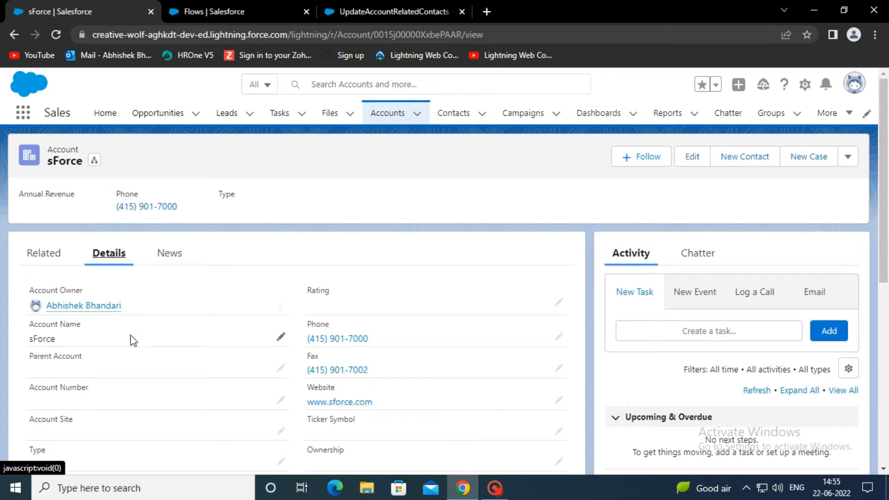
click(454, 113)
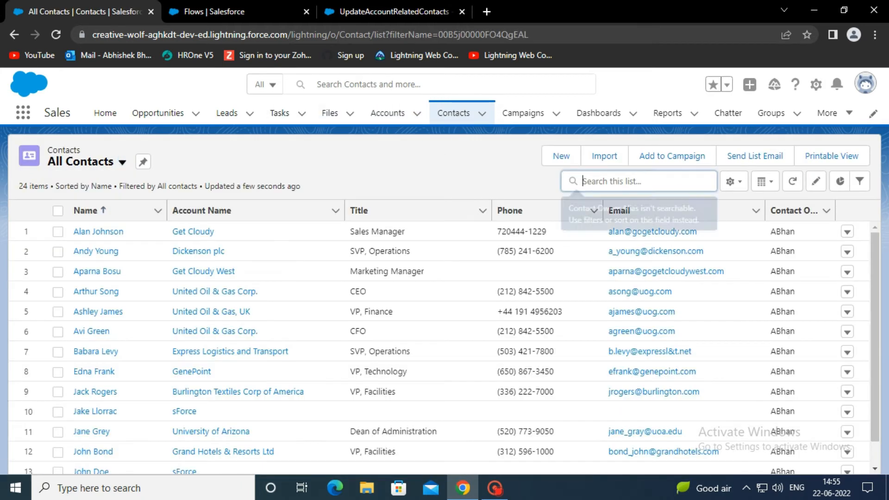
text(jake llorra)
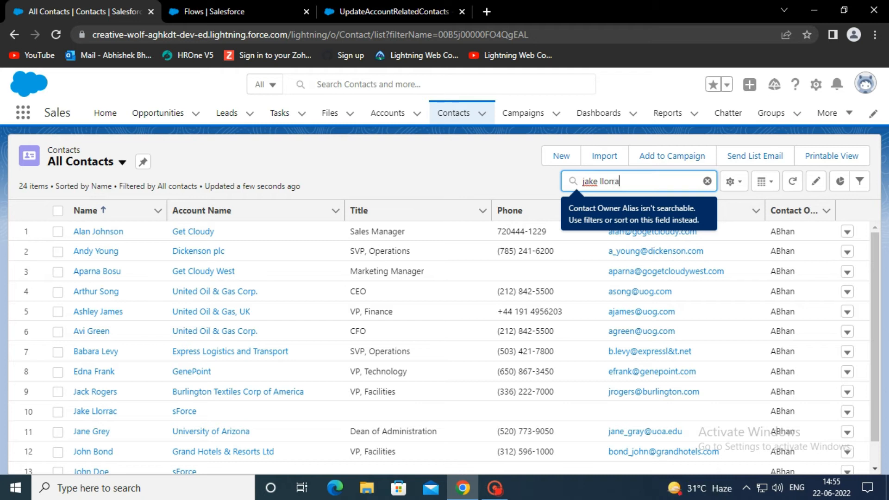
click(92, 411)
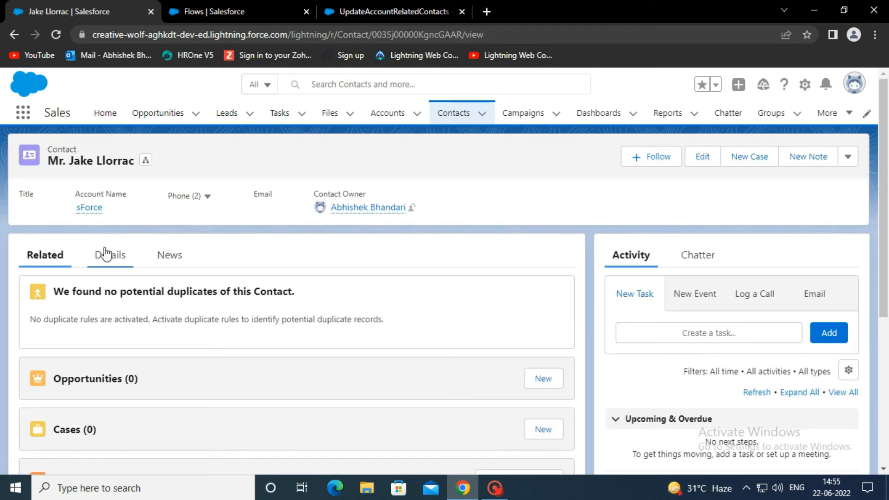
click(110, 255)
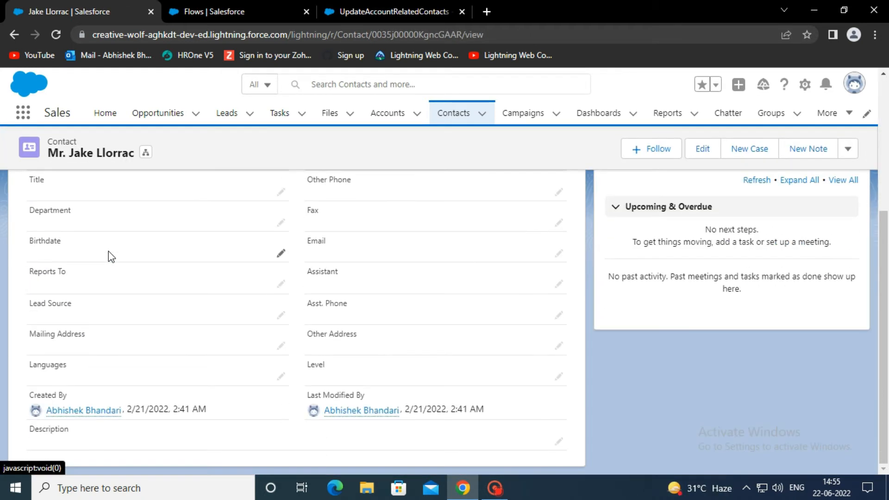
mouse_move(204, 354)
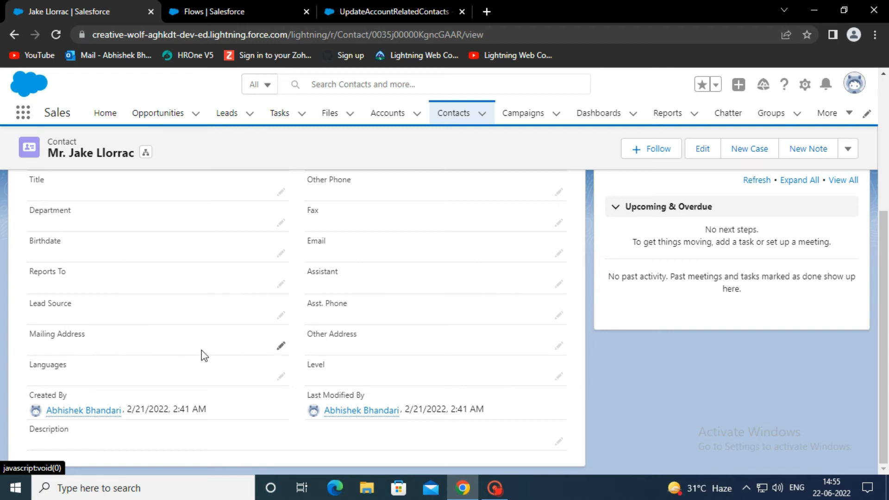
scroll(up, 3)
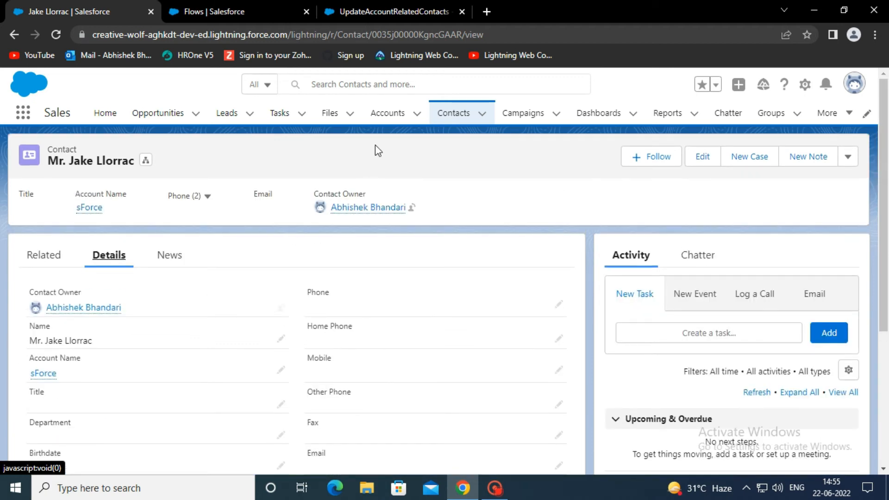
click(388, 113)
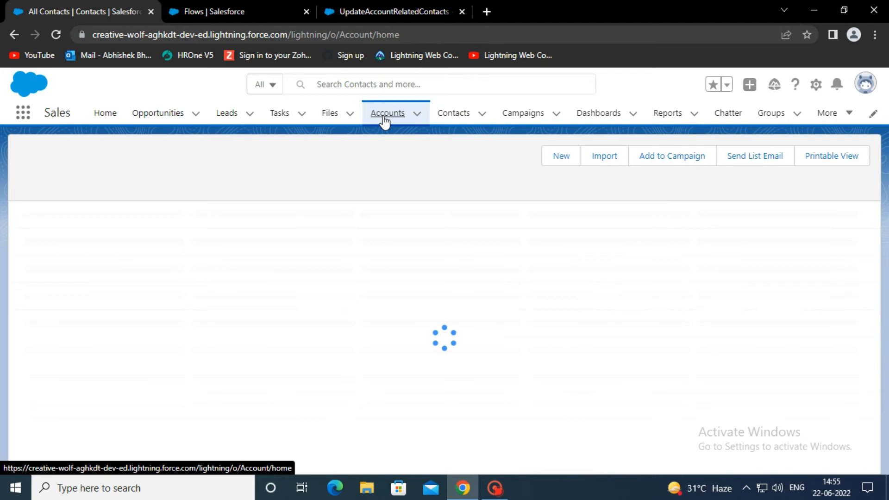
- Reopen the sForce account from the Accounts list and open its edit form
click(388, 113)
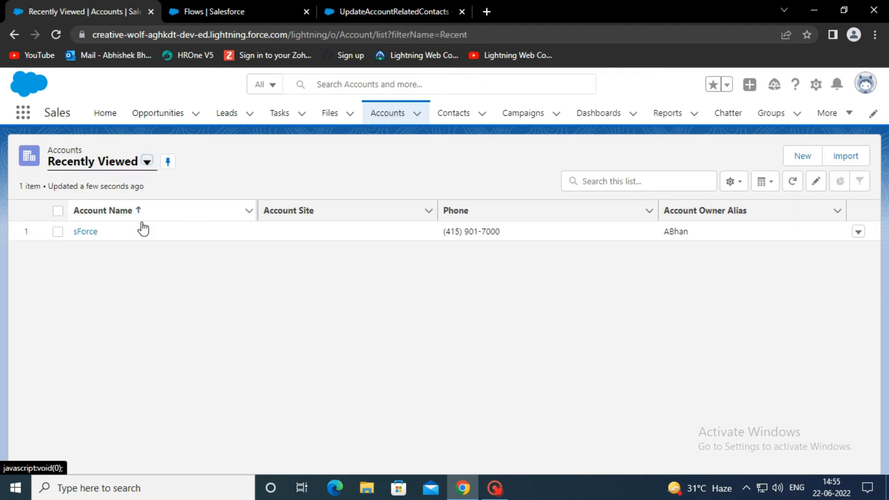
click(85, 232)
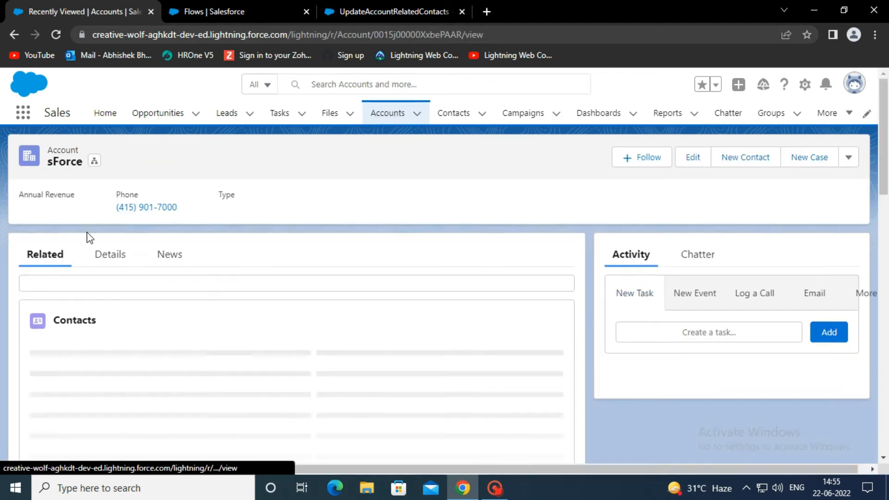
scroll(down, 3)
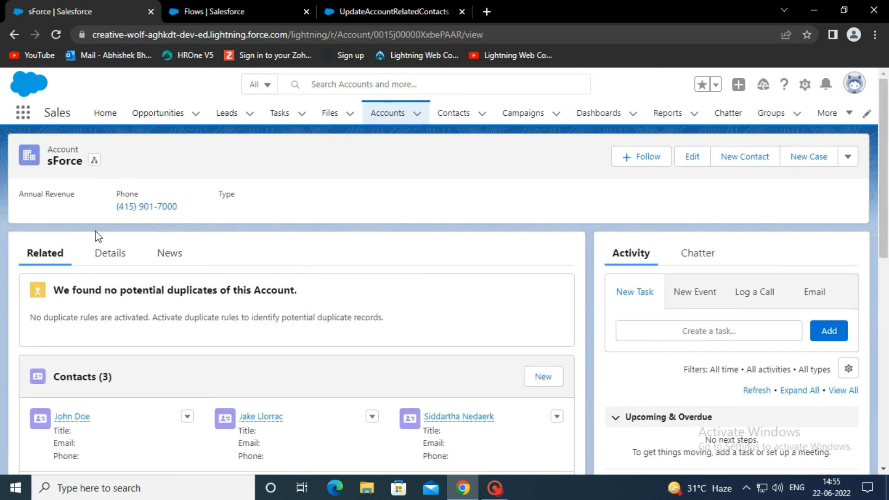
click(692, 157)
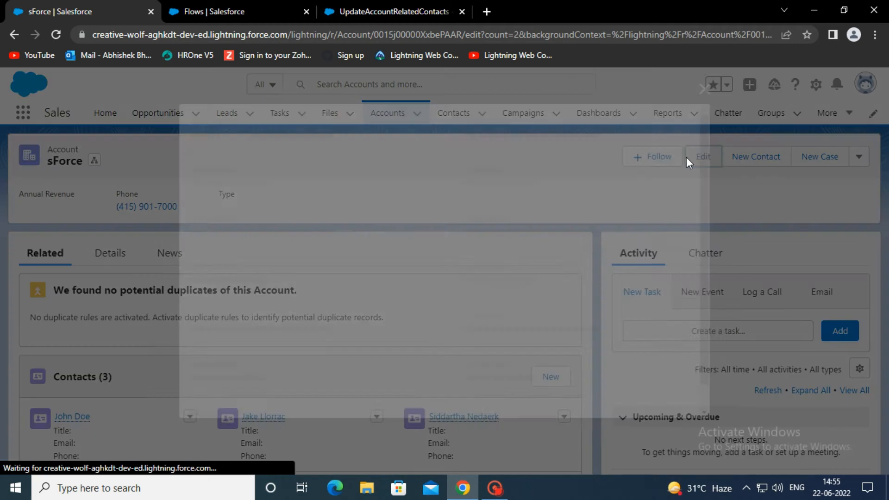
- Replace sForce's Billing City San Francisco with Mumbai and save
click(704, 157)
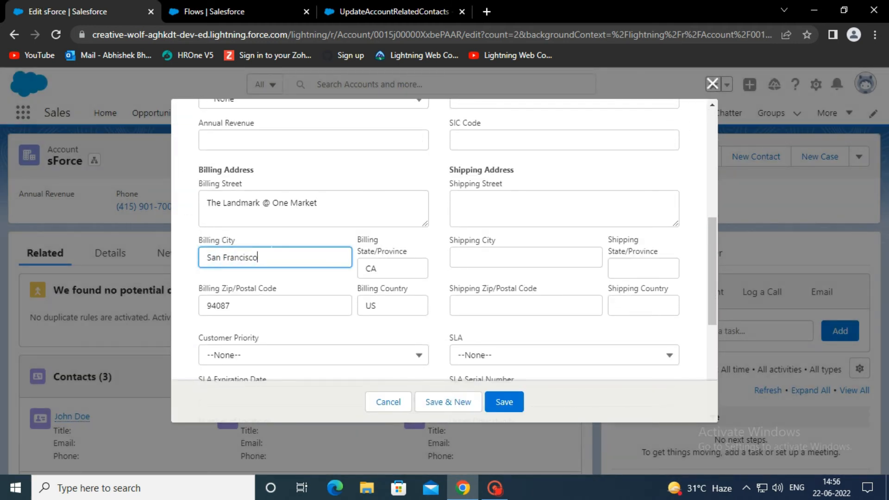
text(Mum)
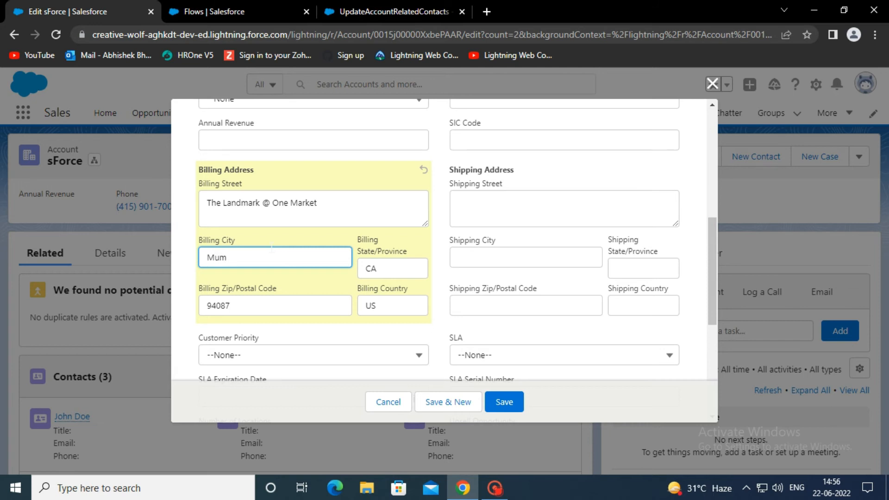
text(bai)
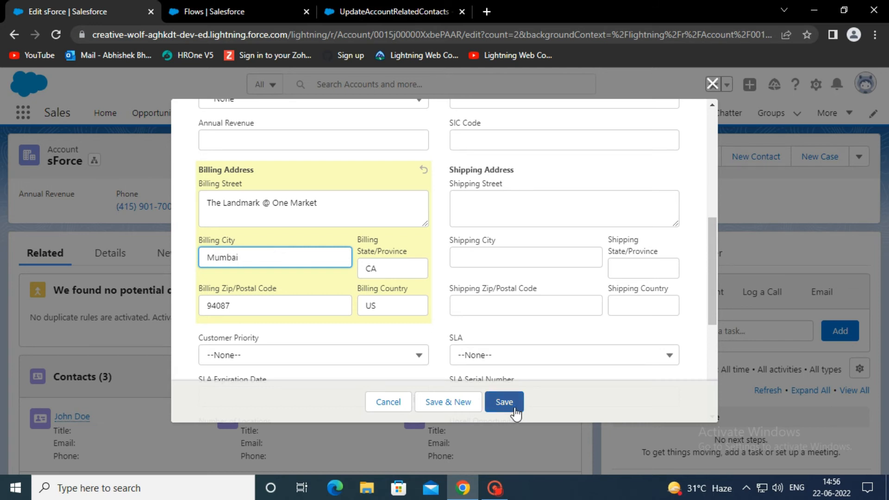
click(505, 402)
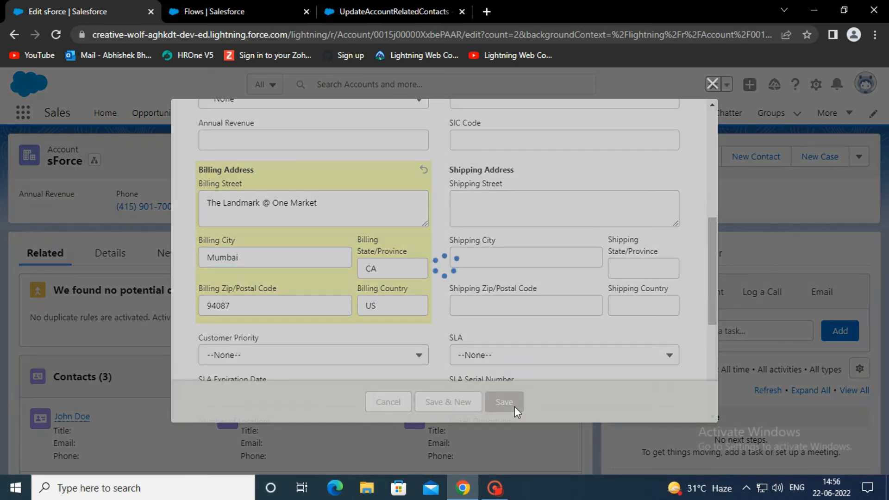
click(505, 402)
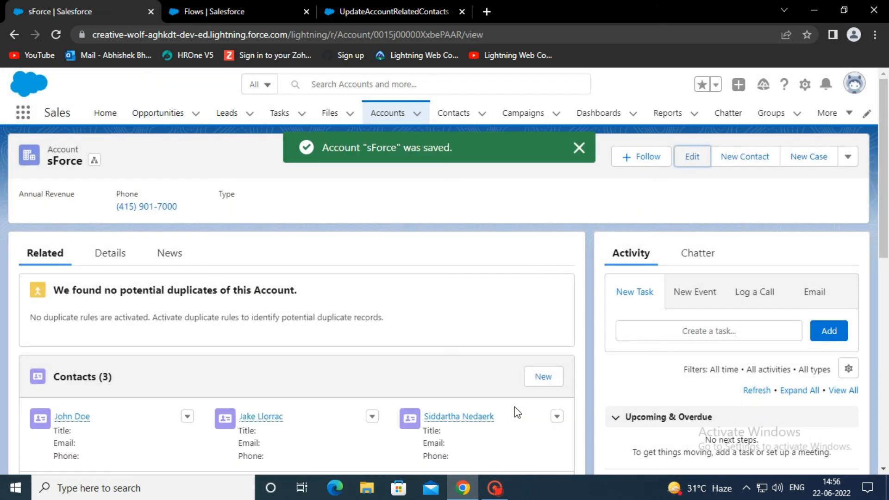
mouse_move(458, 115)
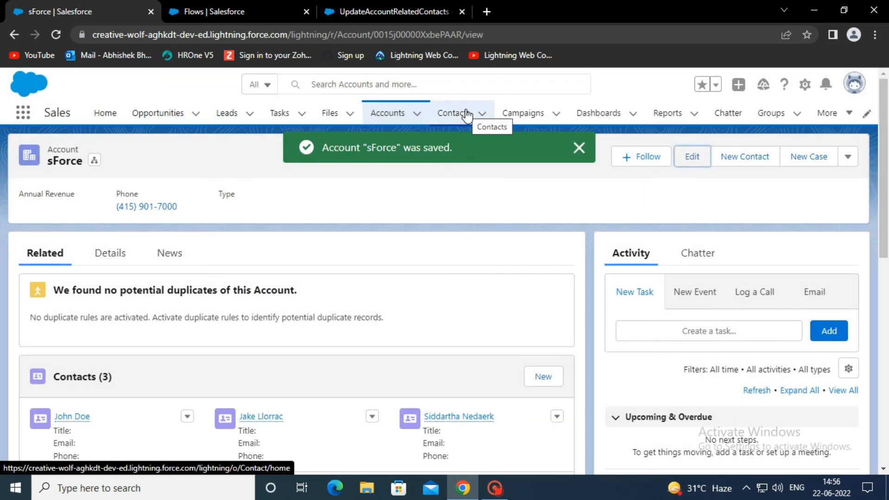
- Check Jake Llorrac's, John Doe's and Siddartha Nedaerk's mailing addresses for Mumbai
click(454, 113)
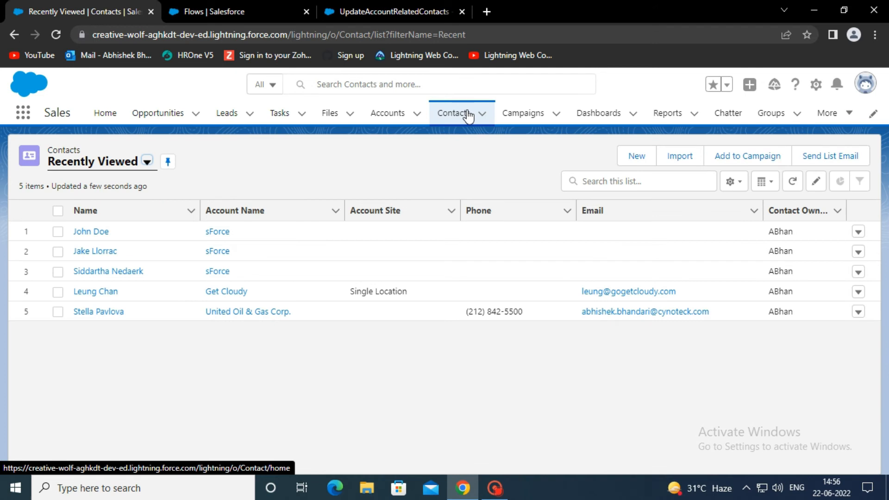
click(95, 251)
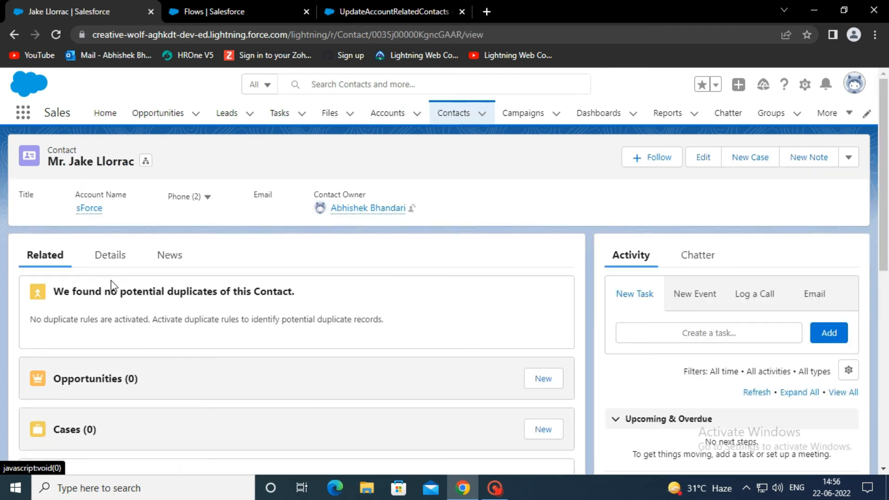
scroll(down, 3)
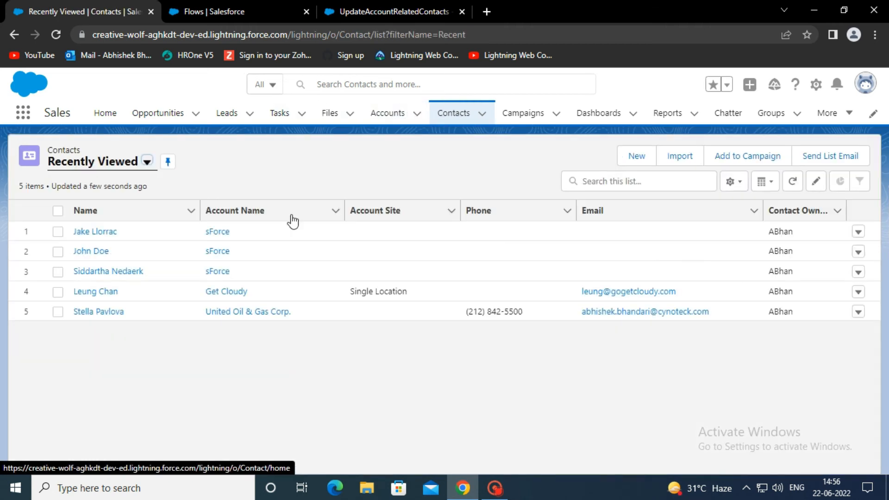
click(91, 251)
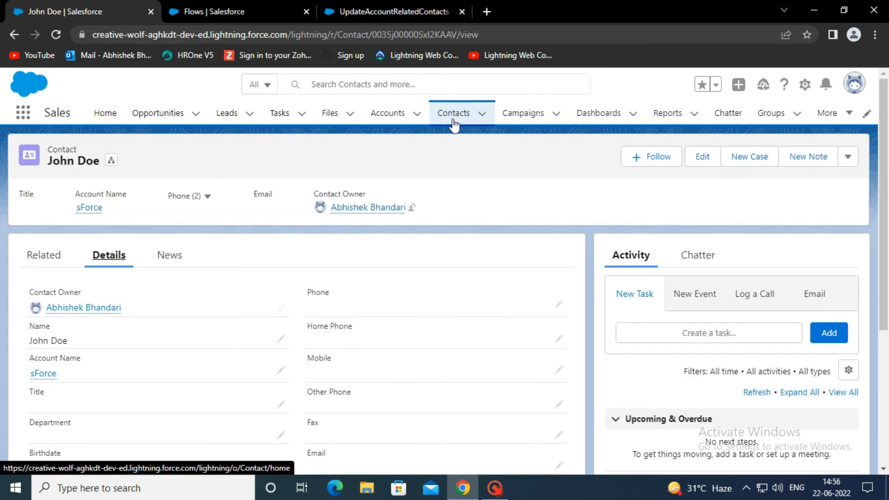
click(454, 113)
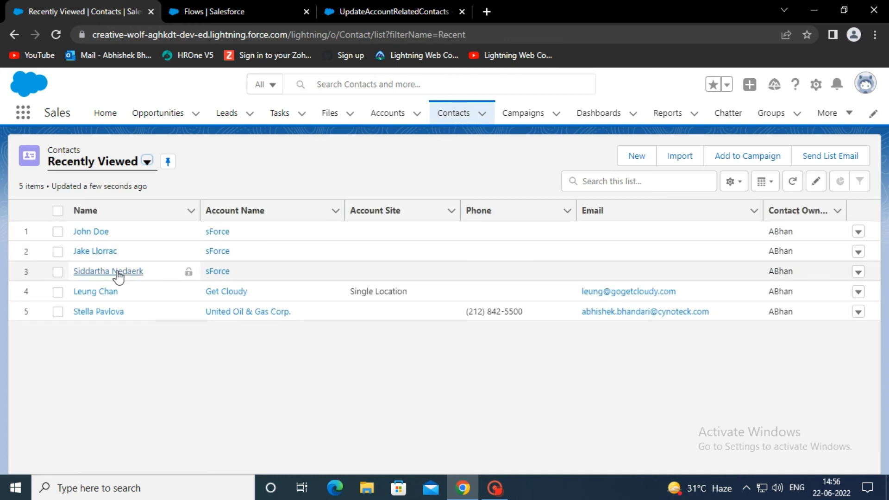
click(108, 271)
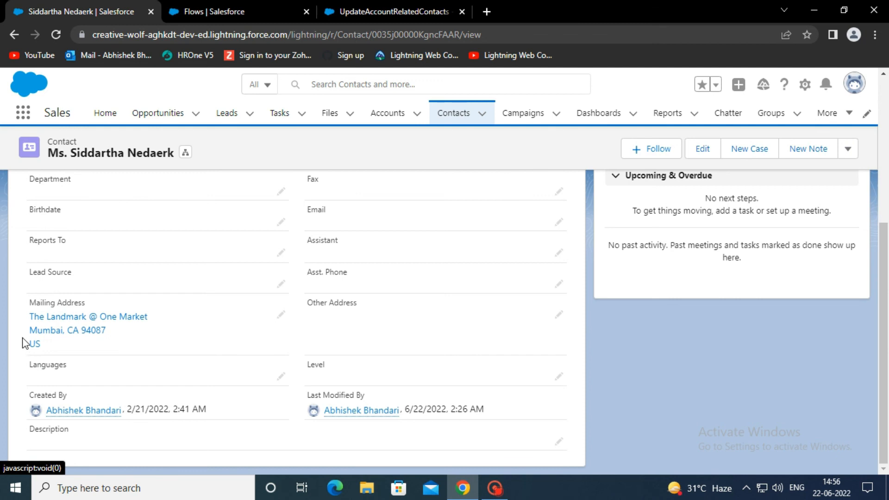
mouse_move(285, 340)
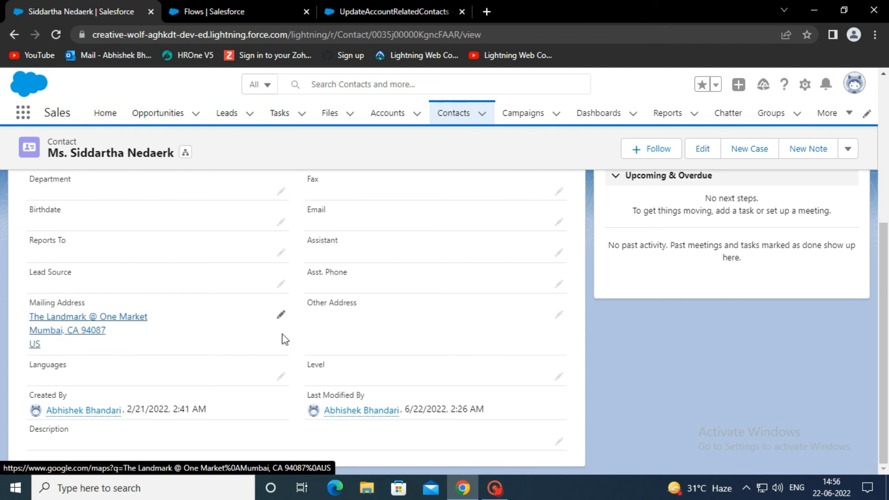
click(387, 113)
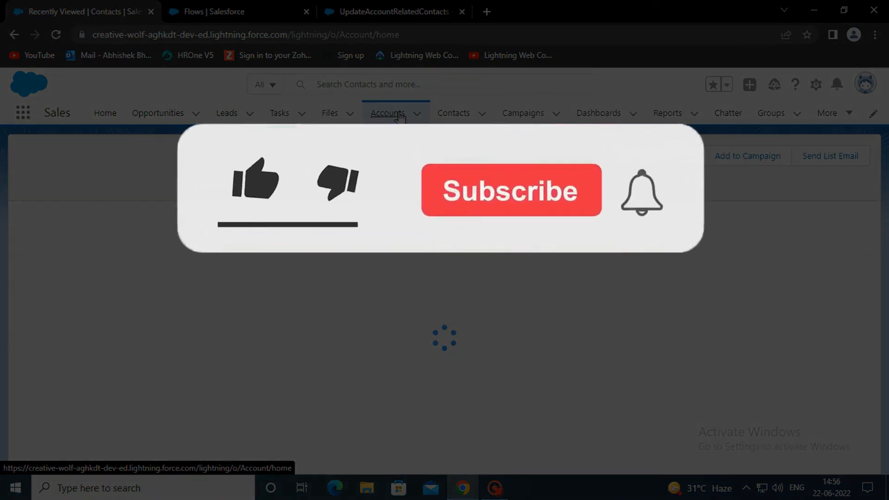
click(255, 180)
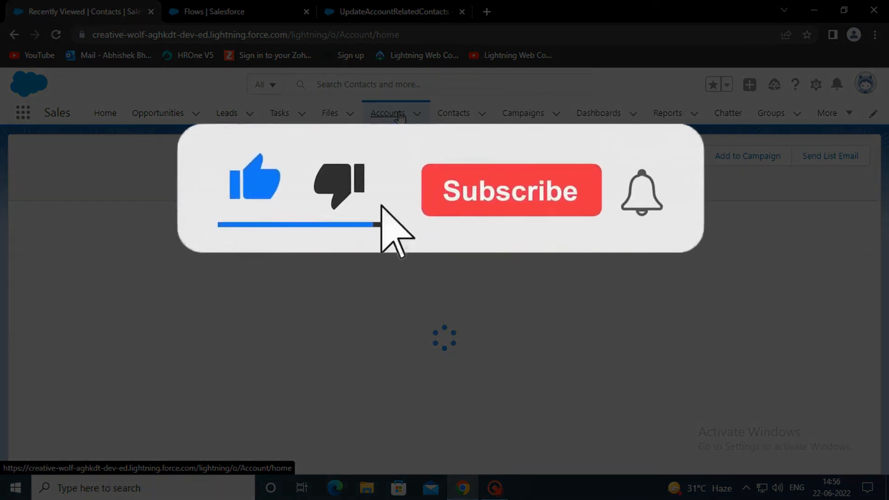
click(511, 190)
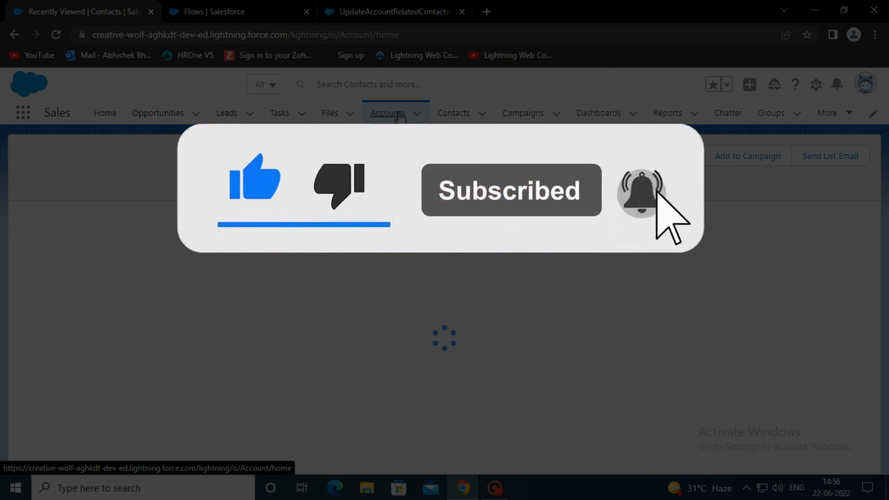